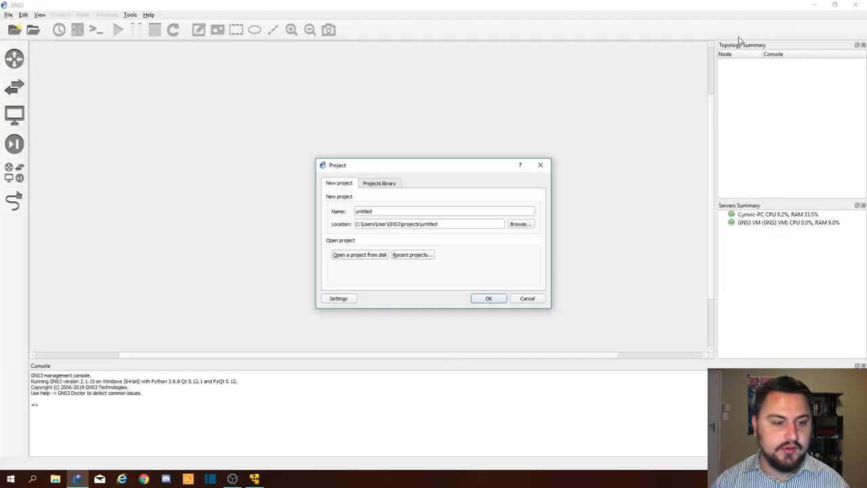
mouse_move(495, 196)
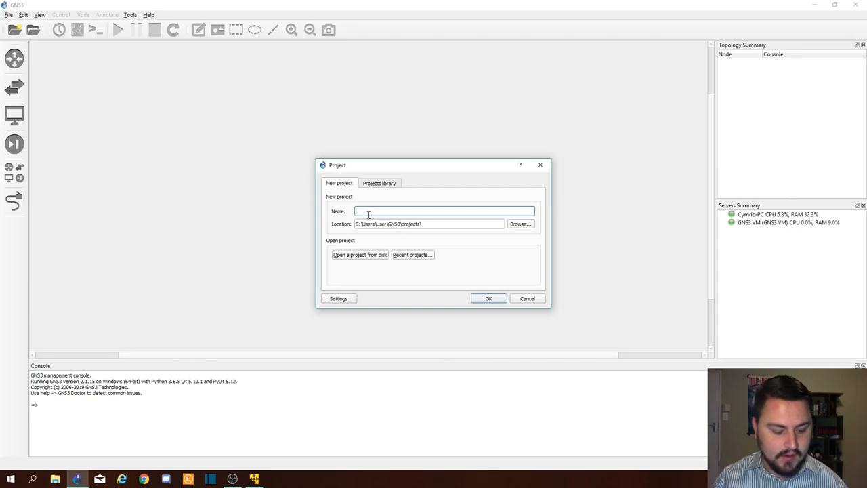
- Name the new project GNS3_Test and confirm its creation
type("GNS3_T")
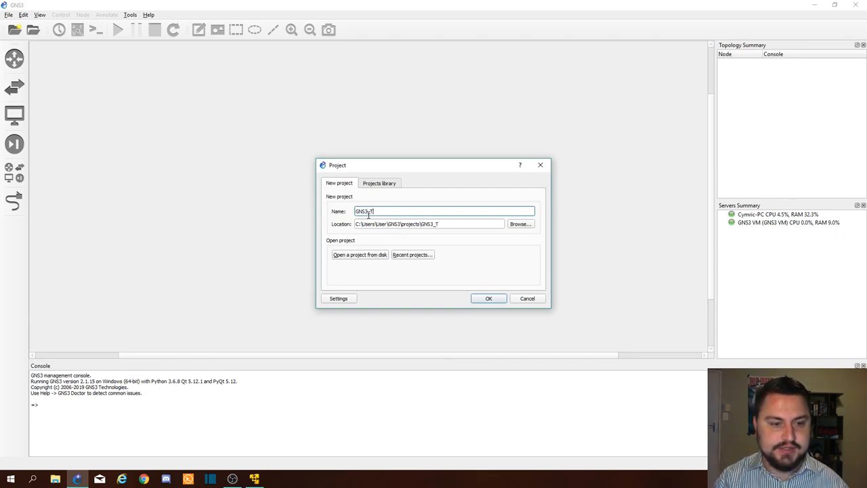
left_click(488, 298)
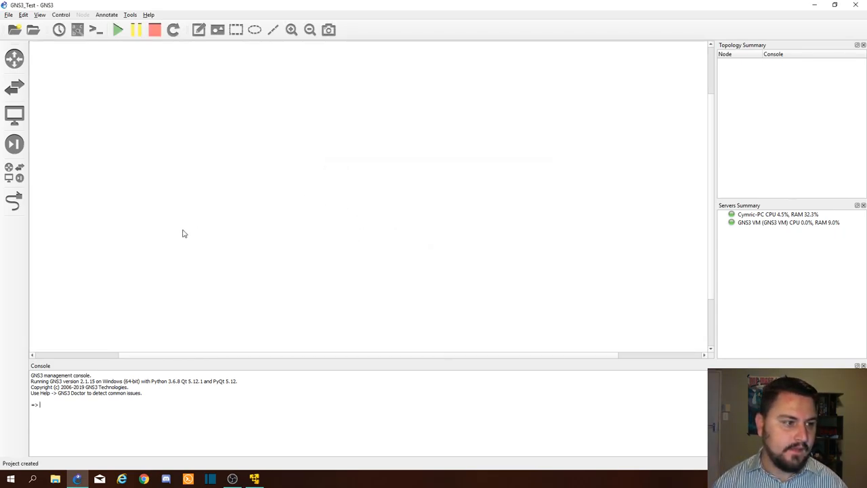
- Add a Cloud end-device node to the canvas as the MyPC host
left_click(14, 114)
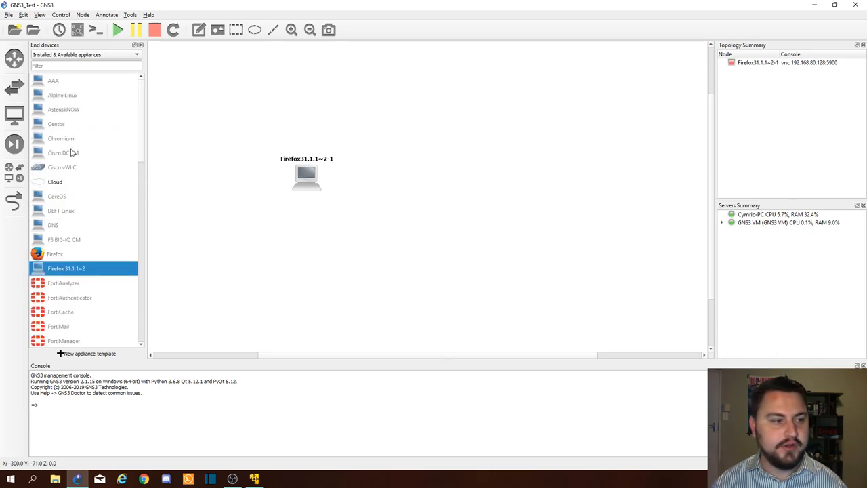
left_click(54, 181)
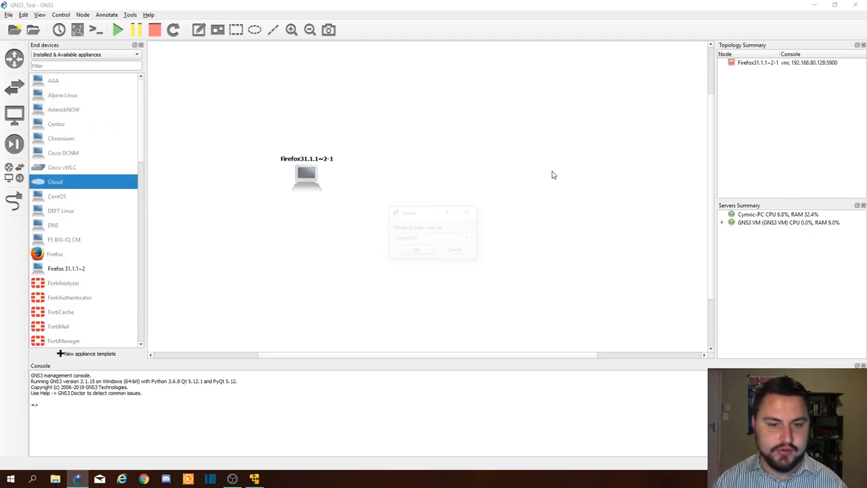
left_click(416, 249)
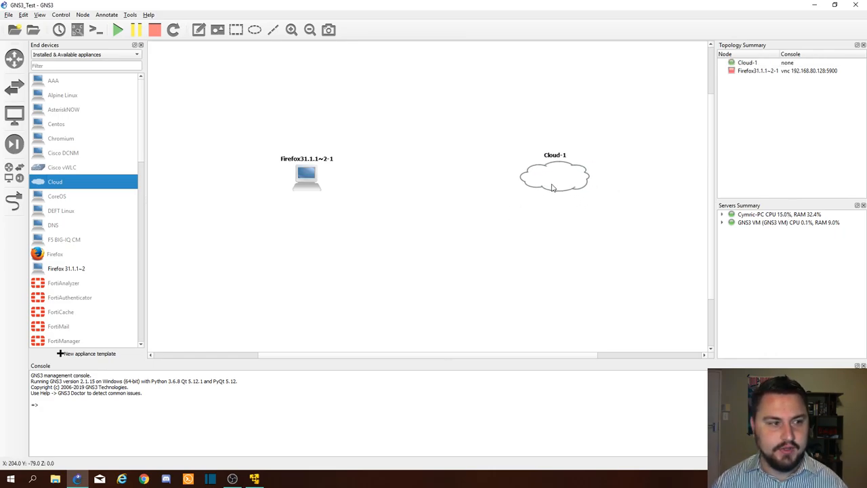
mouse_move(357, 169)
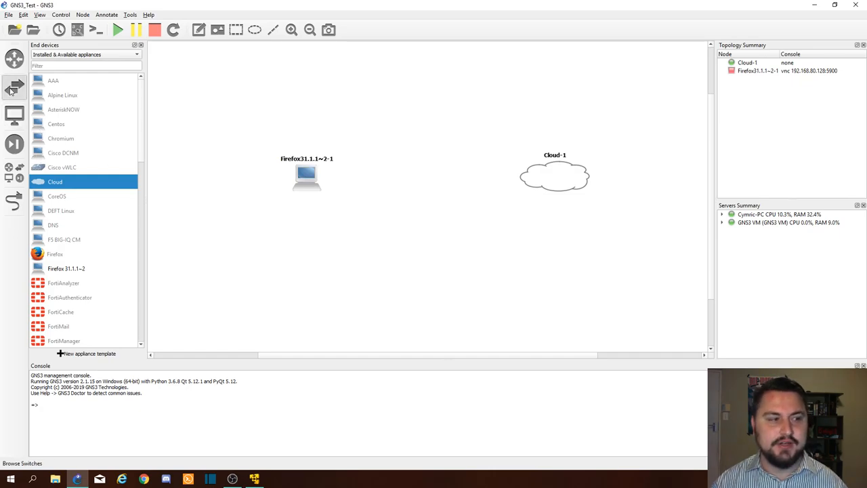
- Add a Cisco IOSvL2 switch from the Switches list and name it SW
left_click(14, 87)
type("My")
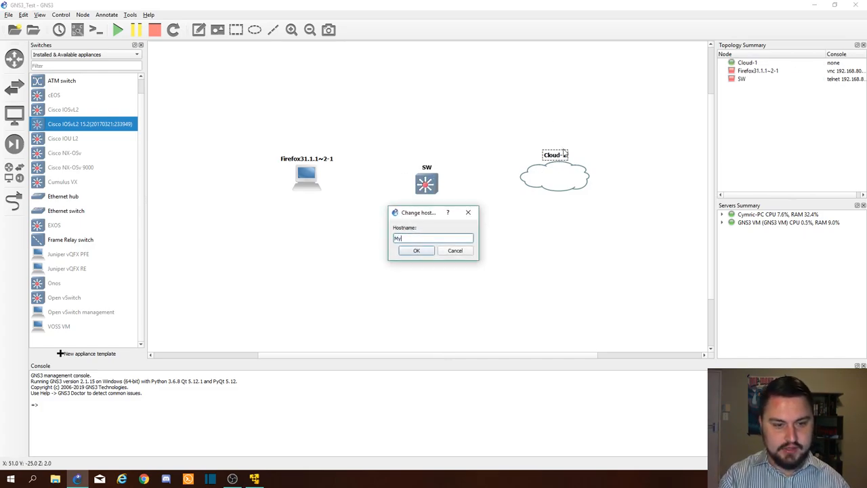
left_click(416, 250)
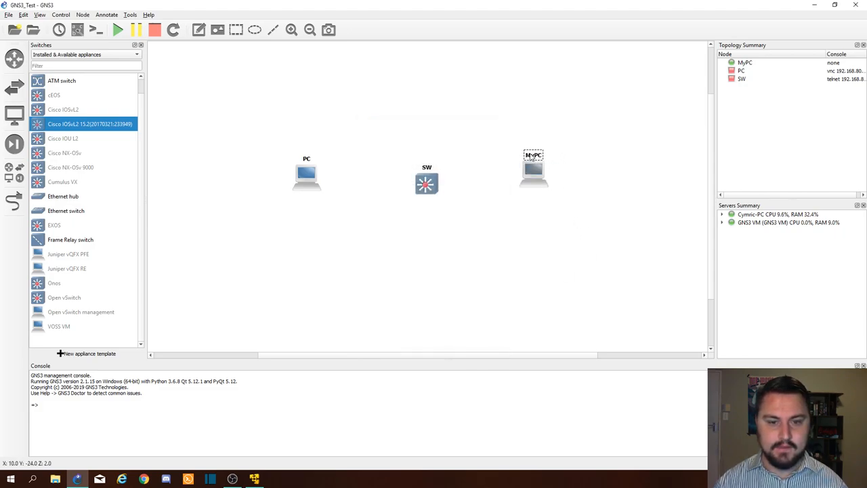
- Replace MyPC's default Ethernet interfaces with the VMnet2 special host adapter
left_click_drag(534, 170, 580, 170)
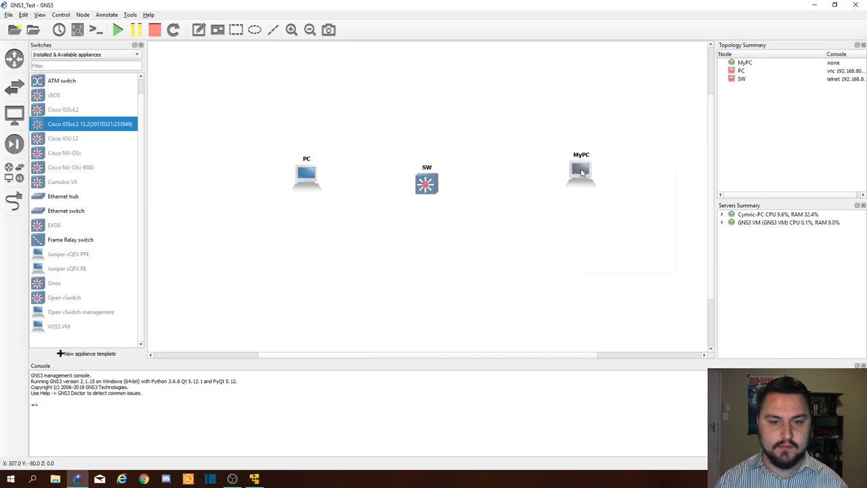
double_click(580, 171)
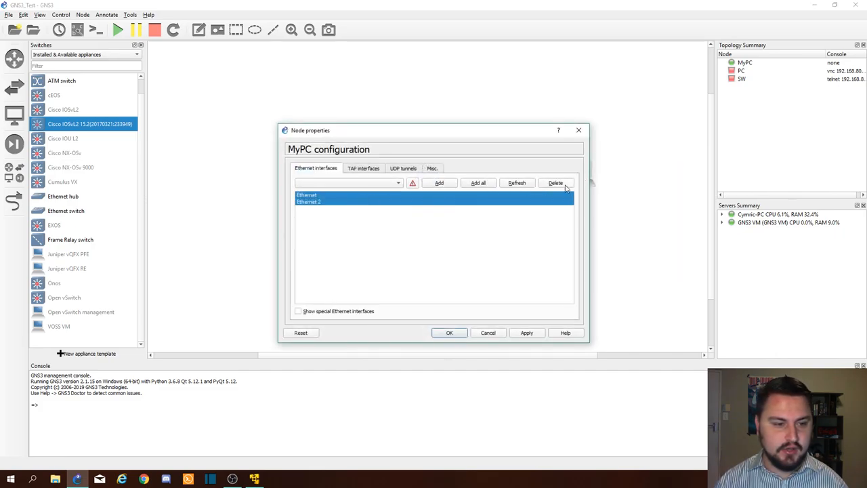
left_click(555, 183)
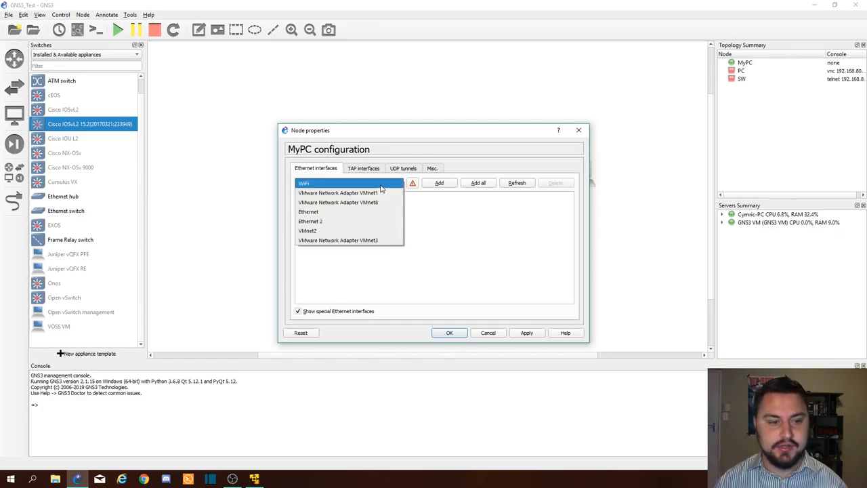
left_click(308, 230)
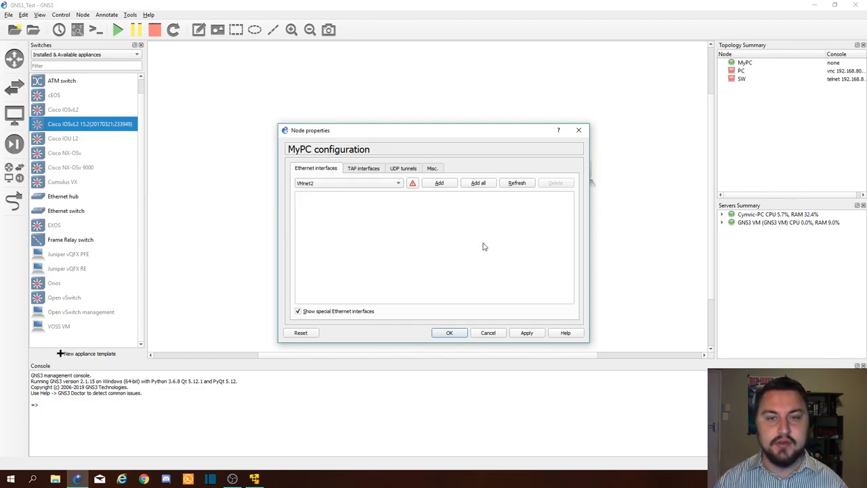
left_click(439, 183)
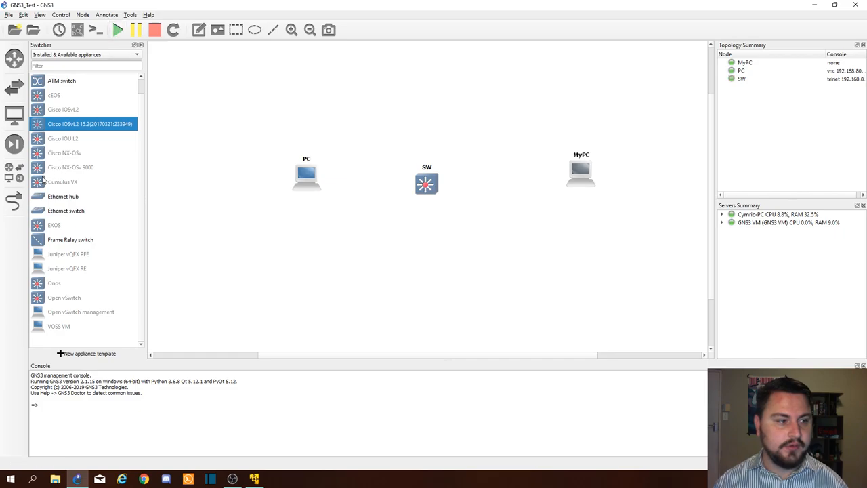
- Cable MyPC to switch SW on port Gi0/0 with the link tool
left_click(426, 184)
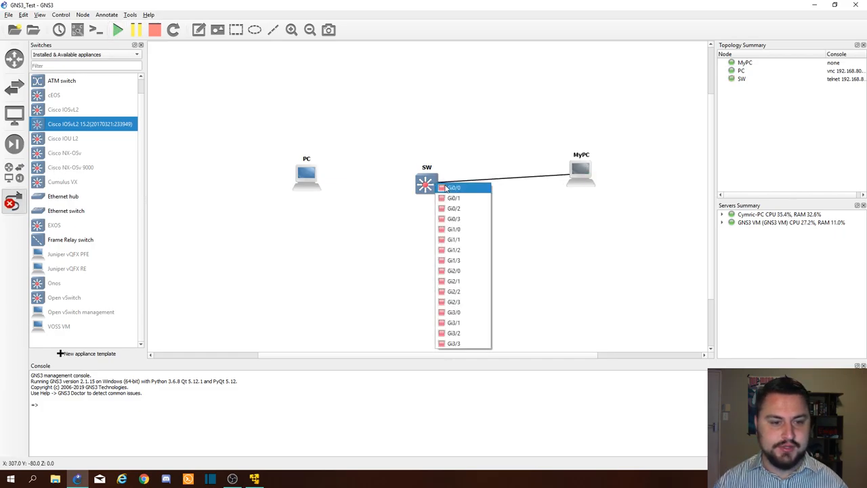
left_click(452, 187)
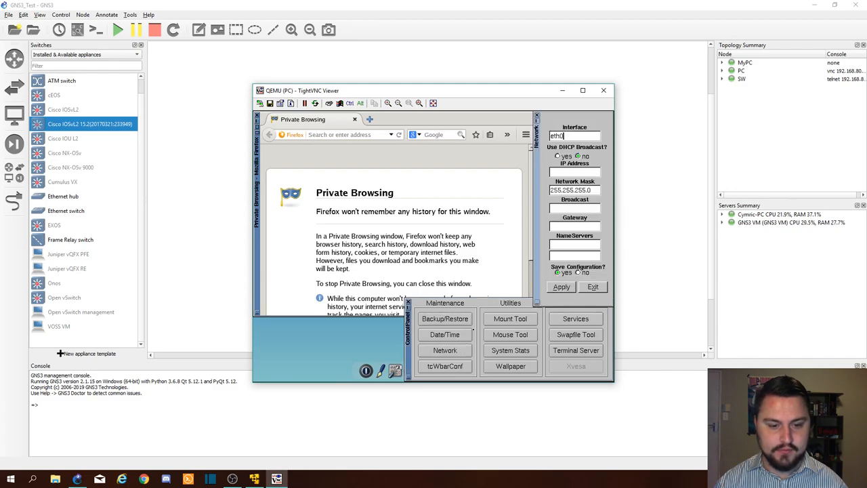
- Assign eth0 a static 192.168.99.x address with netmask 255.255.255.0 and apply it
type("192.168.99.100")
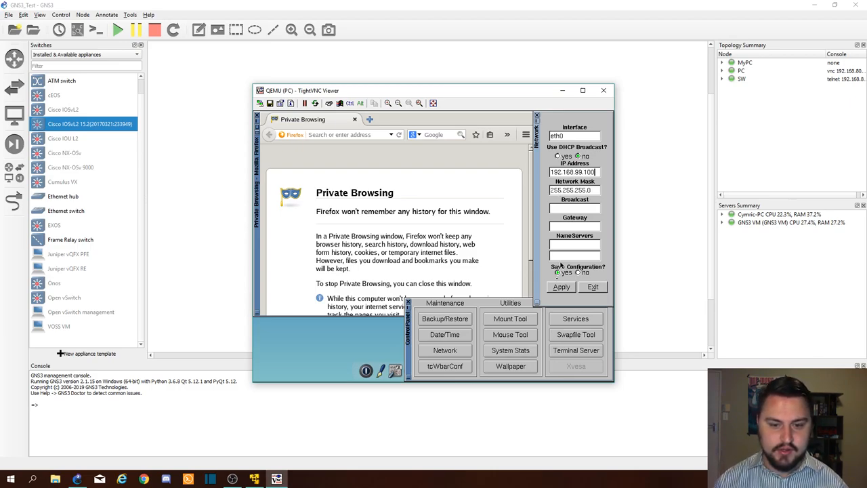
left_click(561, 287)
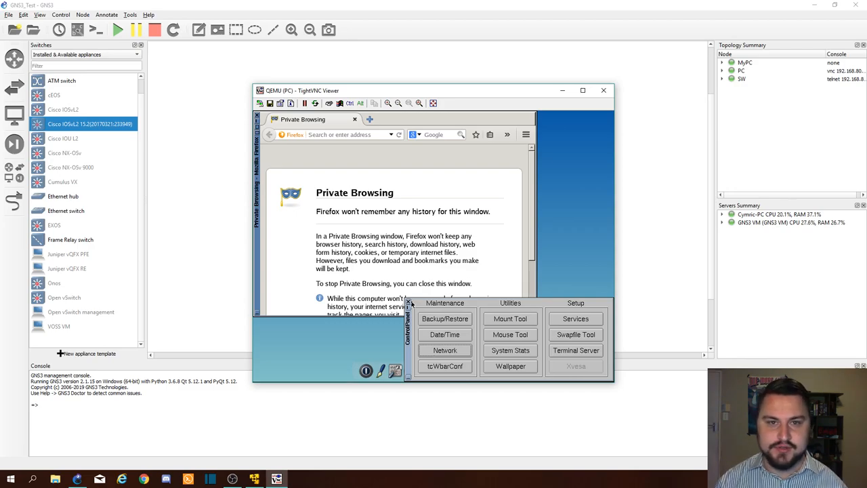
mouse_move(481, 258)
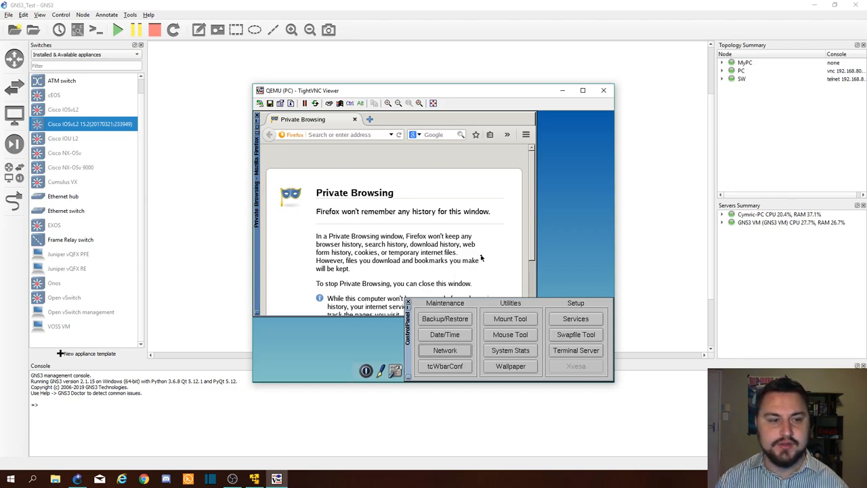
mouse_move(539, 166)
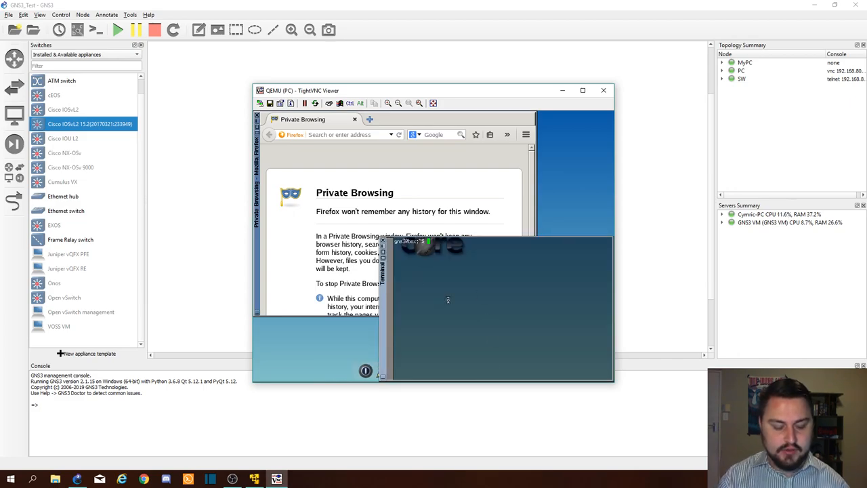
- Ping the 192.168.99.x host from the PC terminal and check the replies
type("ping 192.168.99.2")
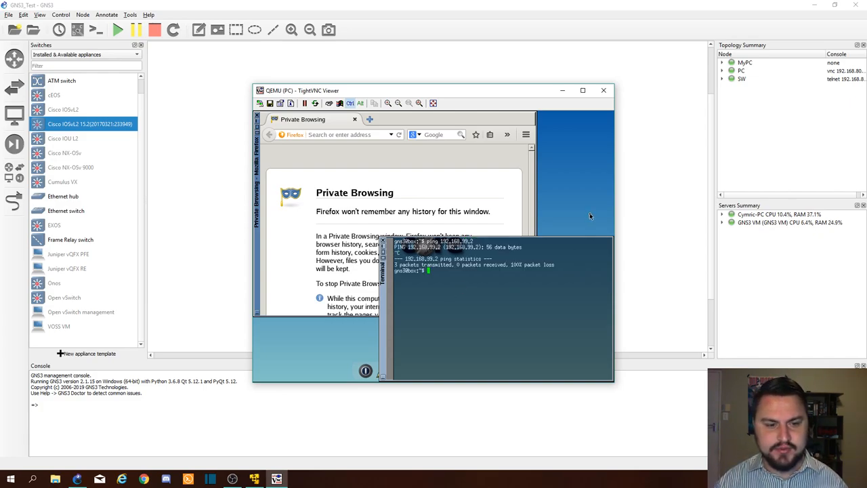
left_click(603, 90)
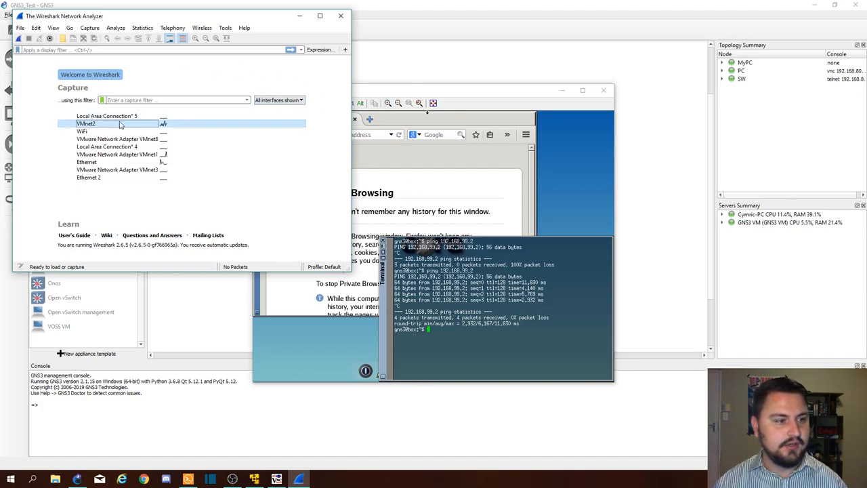
- Start a Wireshark capture on the VMnet2 interface
double_click(86, 124)
type("ping 192")
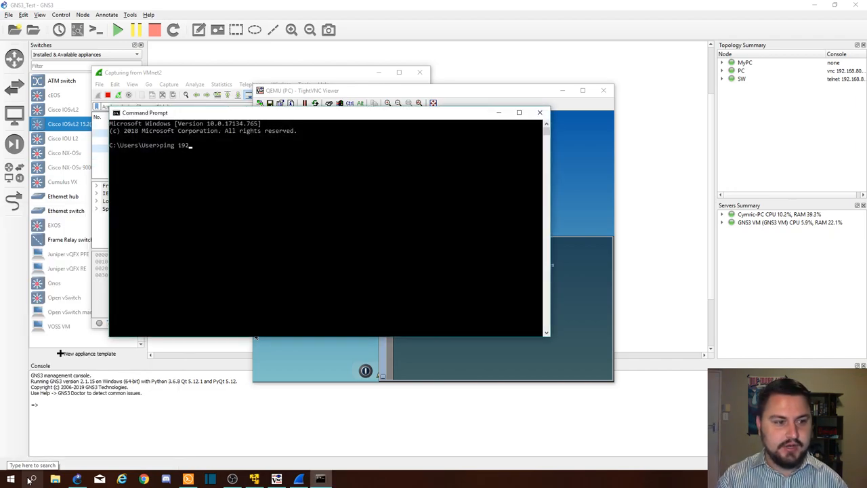
- Ping 192.168.99.100 from the host Command Prompt to generate ICMP traffic
type(".168.99.")
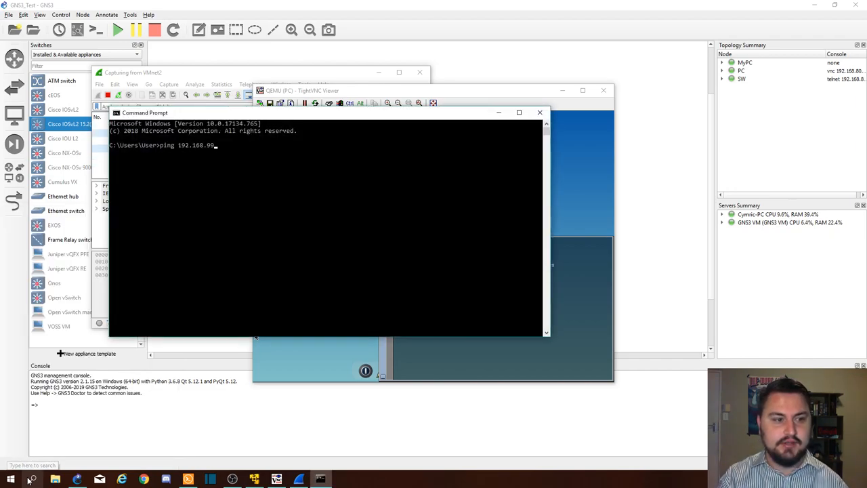
type("100")
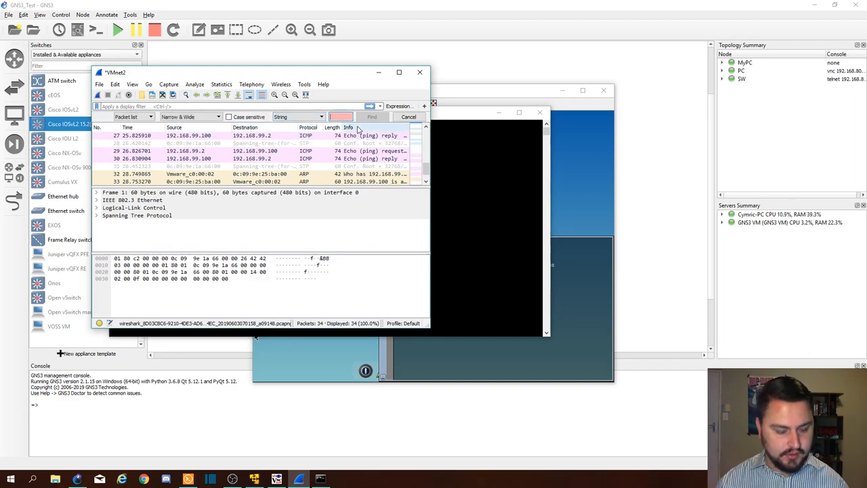
- Find packets containing the string 192.168.99.100 in the capture
type("192.168.")
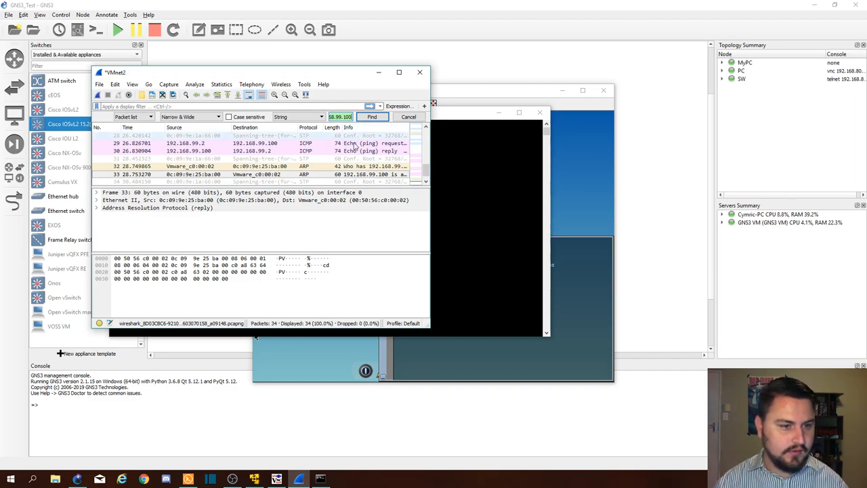
left_click(398, 71)
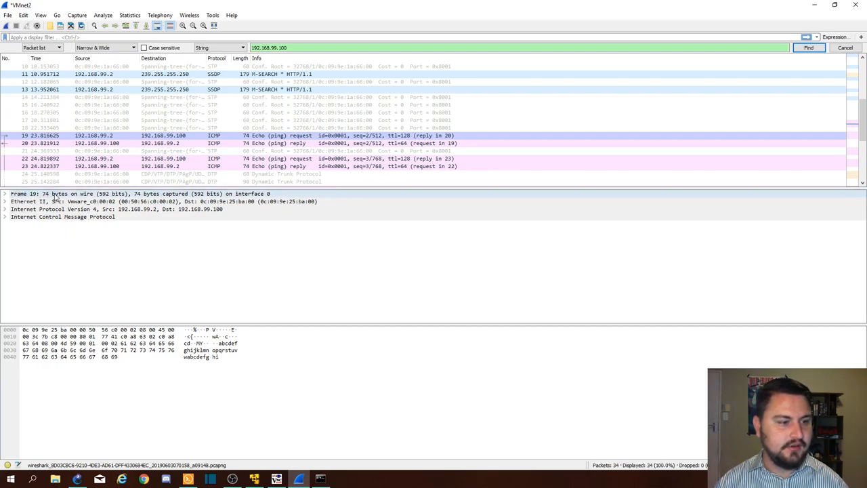
- Review the ICMP echo request/reply pairs between 192.168.99.2 and 192.168.99.100 and one packet's details
left_click(40, 200)
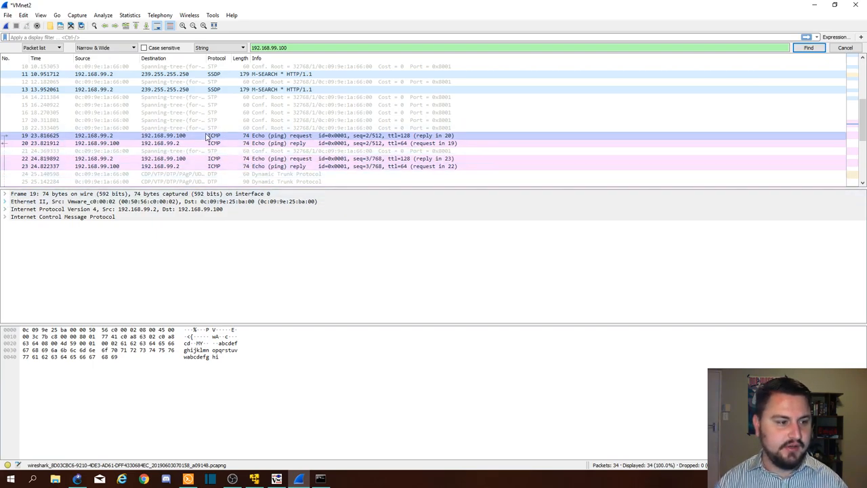
scroll("down", 3)
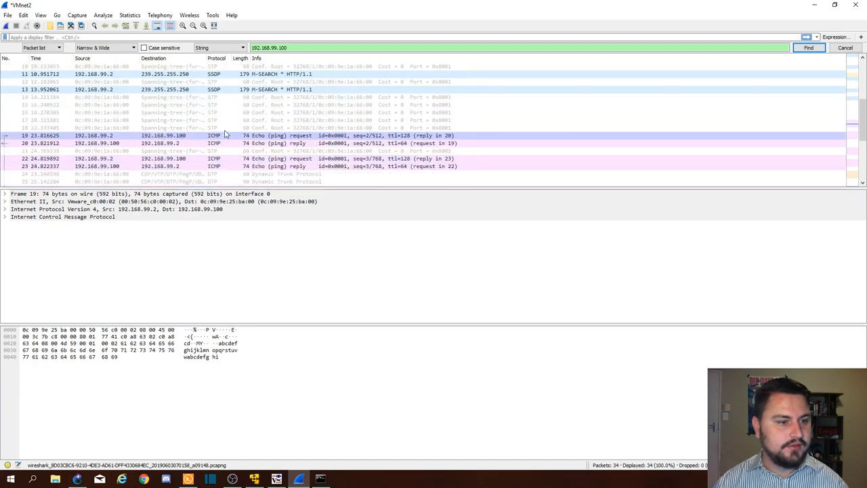
scroll("down", 3)
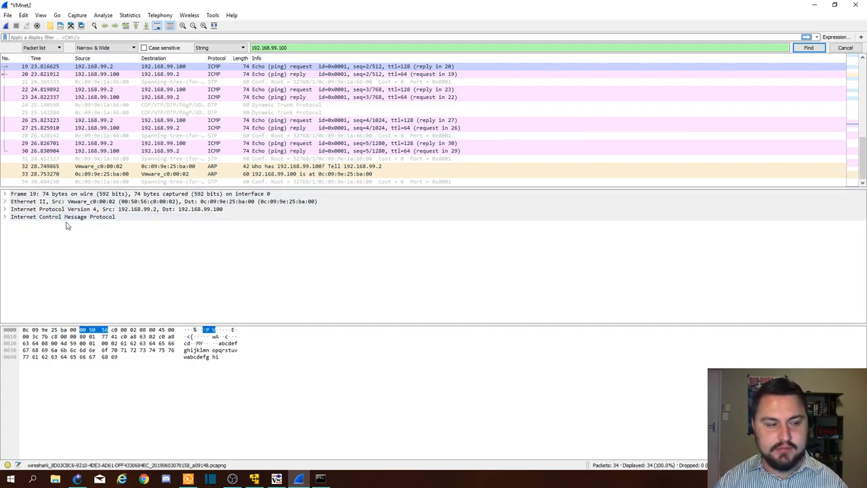
mouse_move(106, 224)
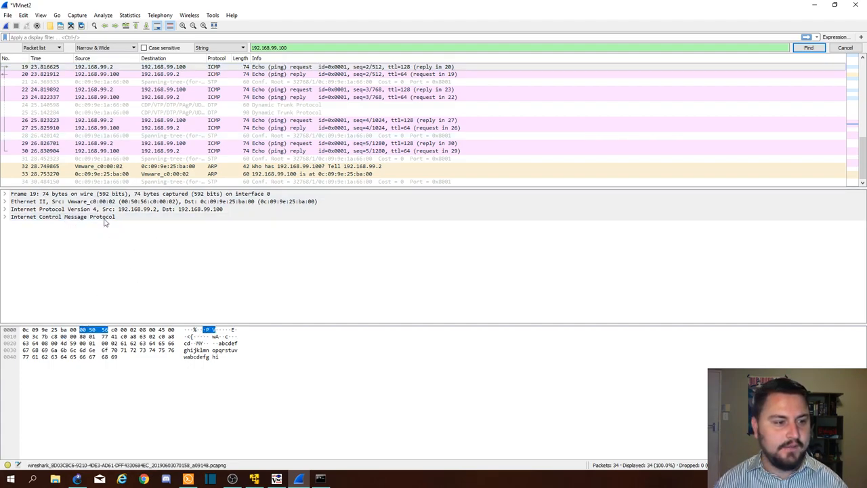
left_click(119, 73)
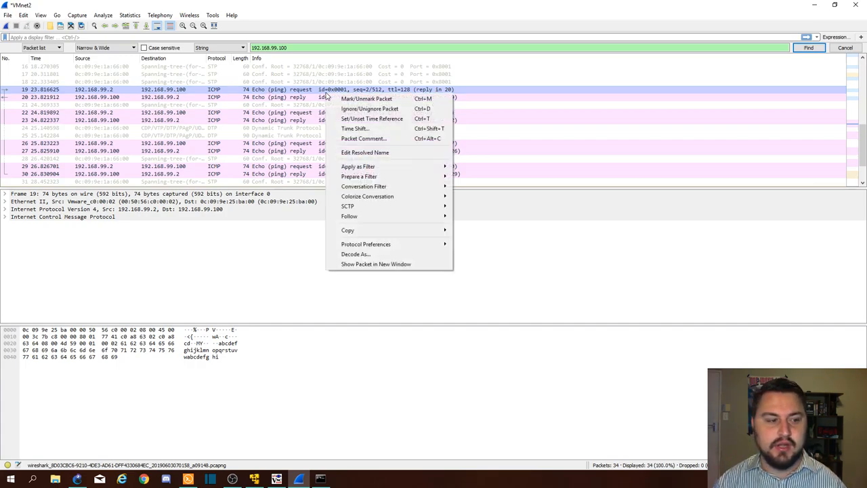
left_click(198, 136)
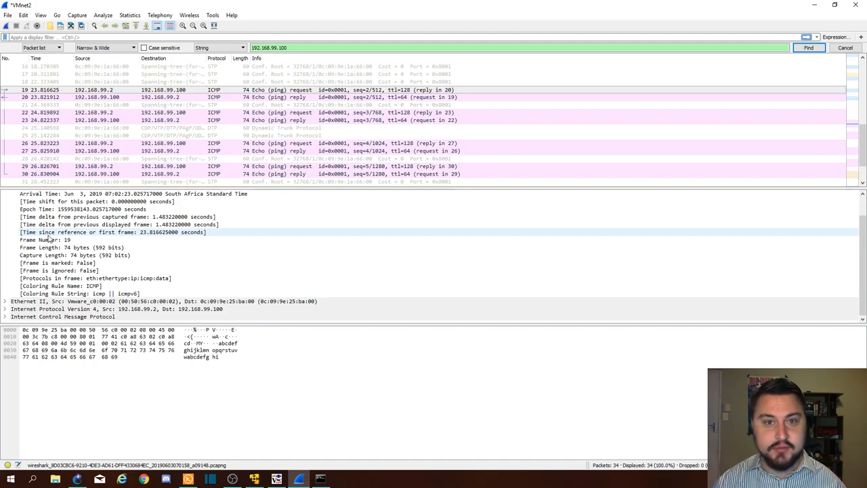
left_click(5, 192)
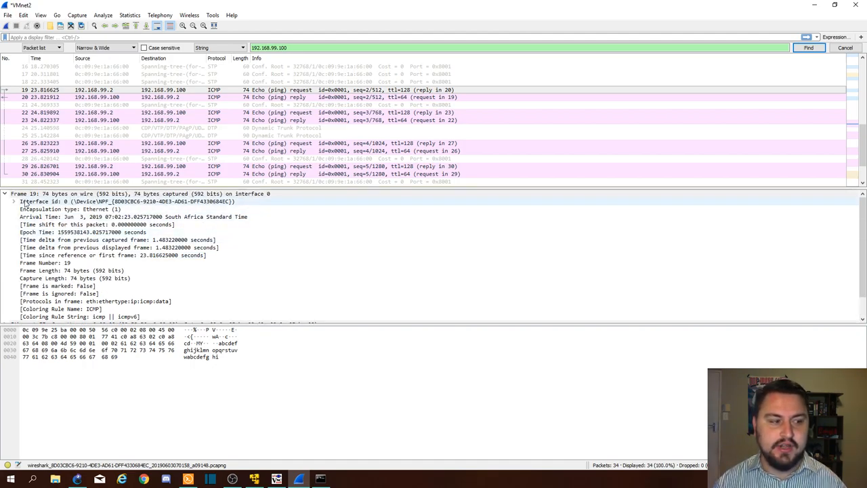
left_click(5, 193)
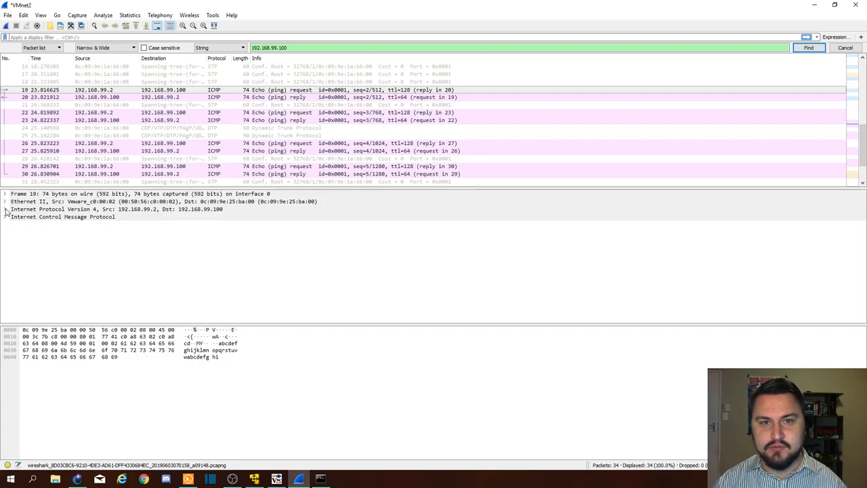
- Inspect frame 19's Ethernet II and IPv4 header fields, then select echo reply frame 20 from 192.168.99.100
left_click(6, 201)
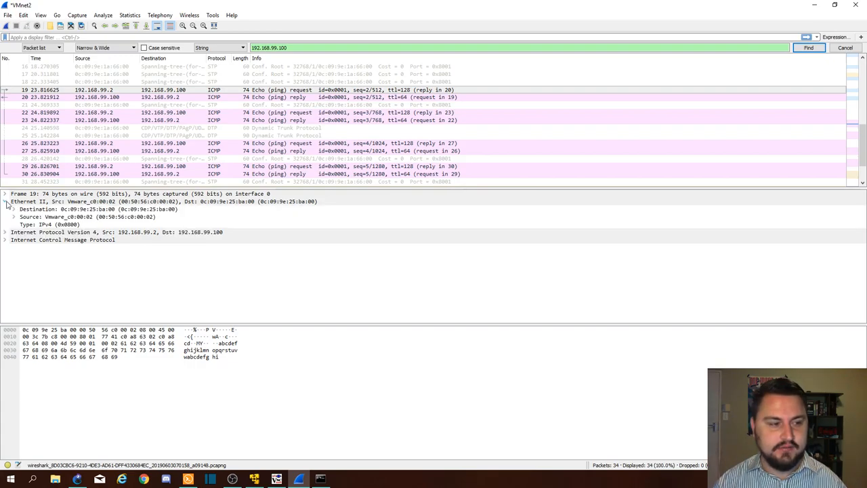
left_click(6, 209)
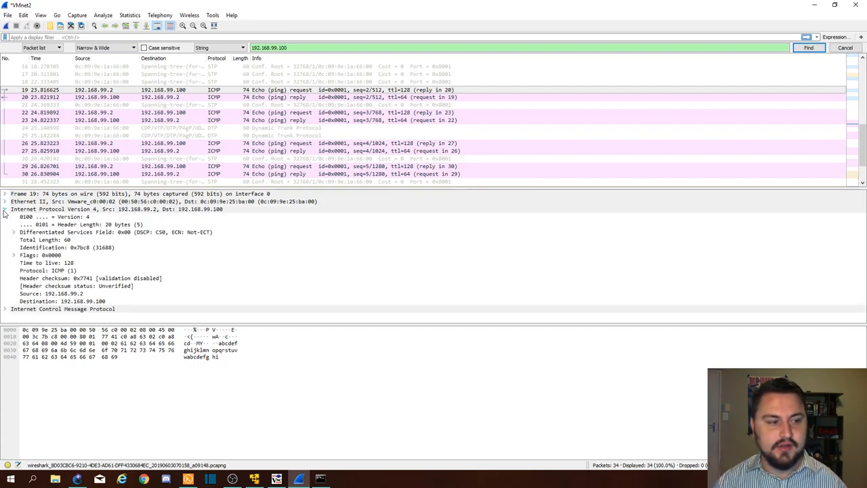
left_click(6, 209)
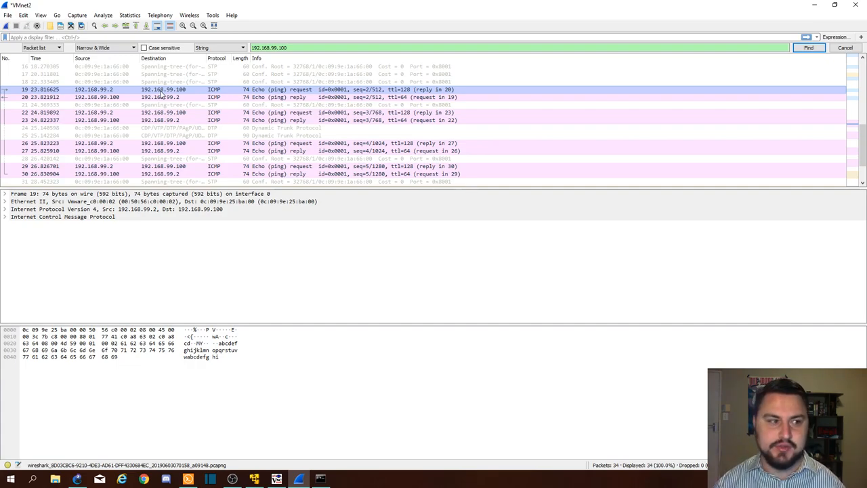
left_click(162, 98)
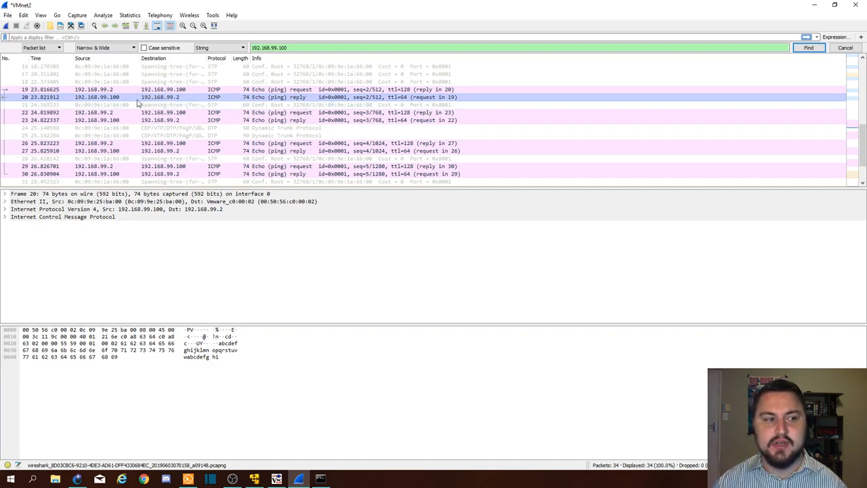
mouse_move(115, 100)
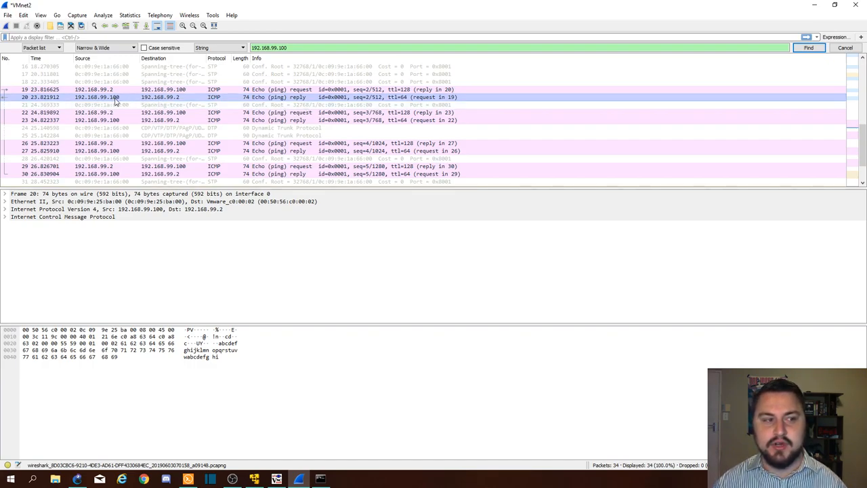